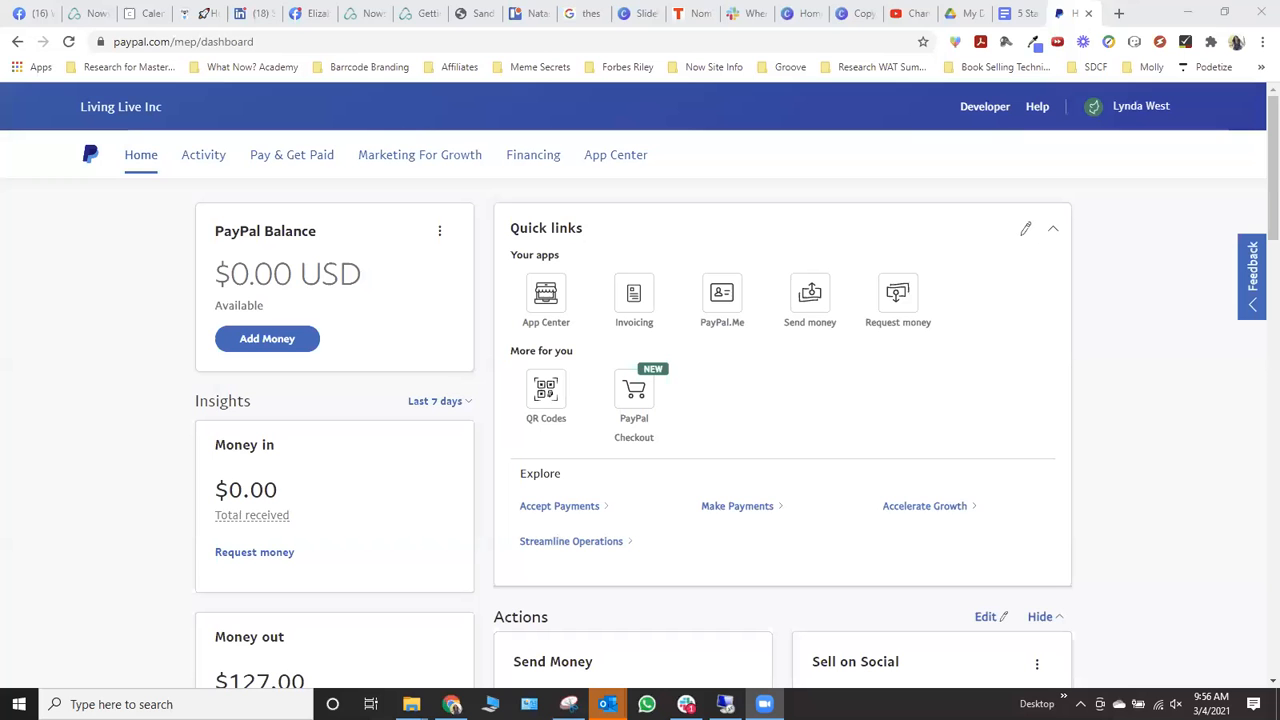
{"action": "mouse_move", "coordinate": [161, 107]}
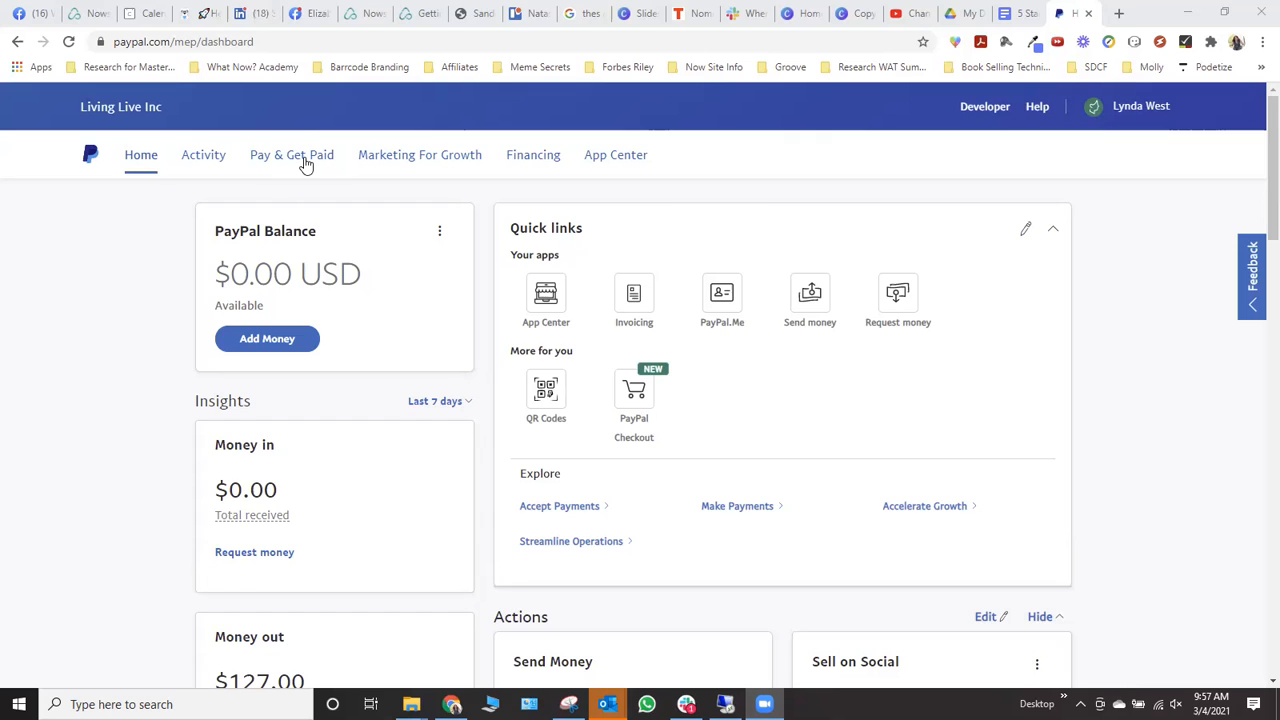
- Go to PayPal Buttons under Accept Payments in the Pay & Get Paid menu
{"action": "left_click", "coordinate": [291, 154]}
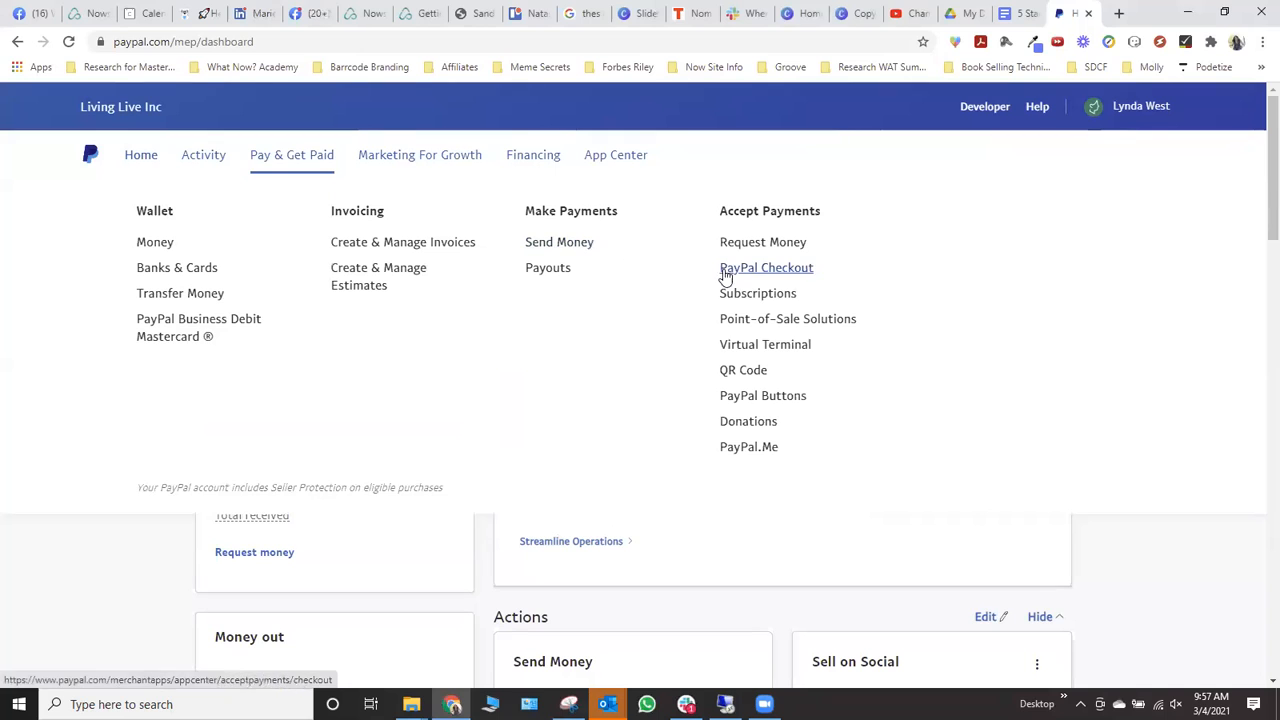
{"action": "mouse_move", "coordinate": [762, 395]}
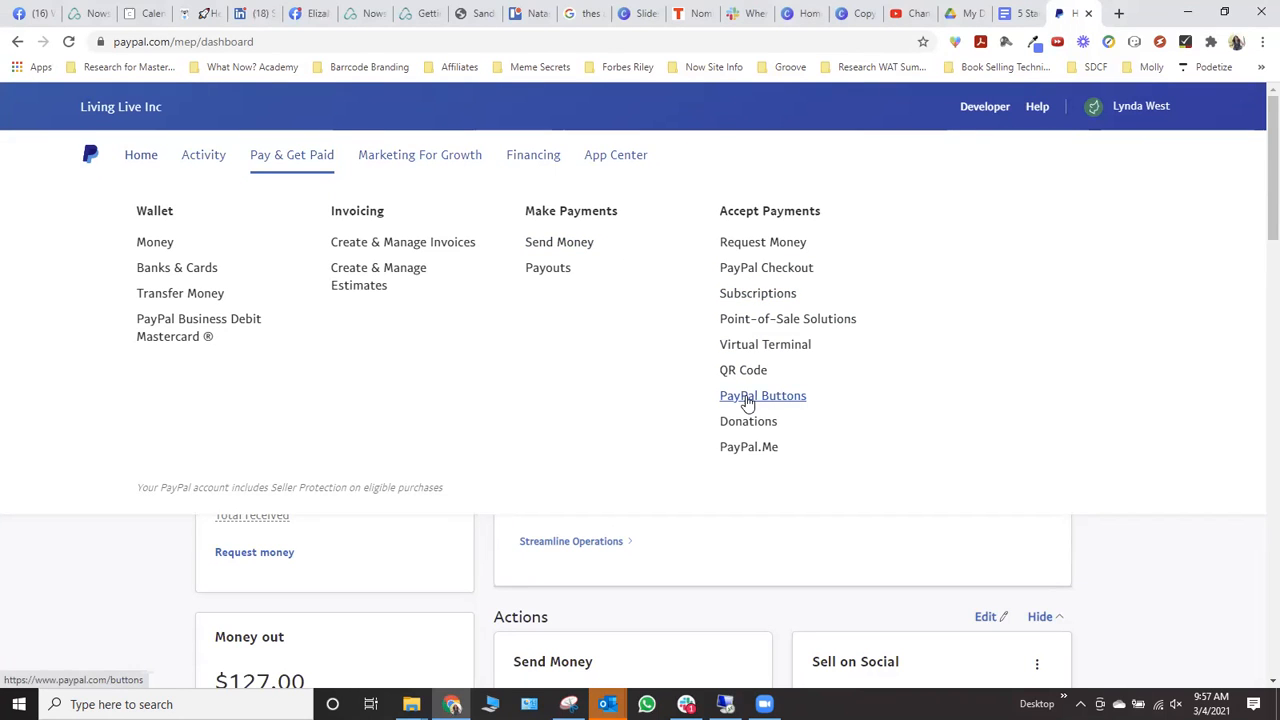
{"action": "left_click", "coordinate": [762, 395]}
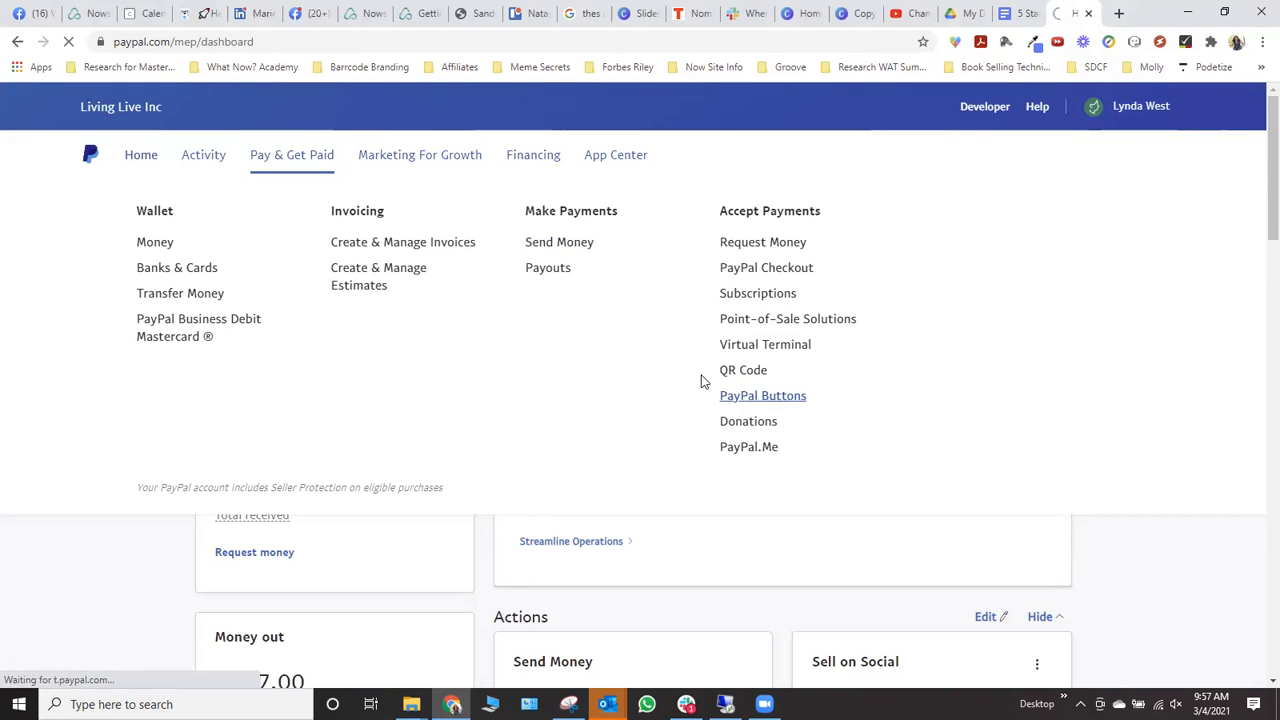
{"action": "mouse_move", "coordinate": [695, 376]}
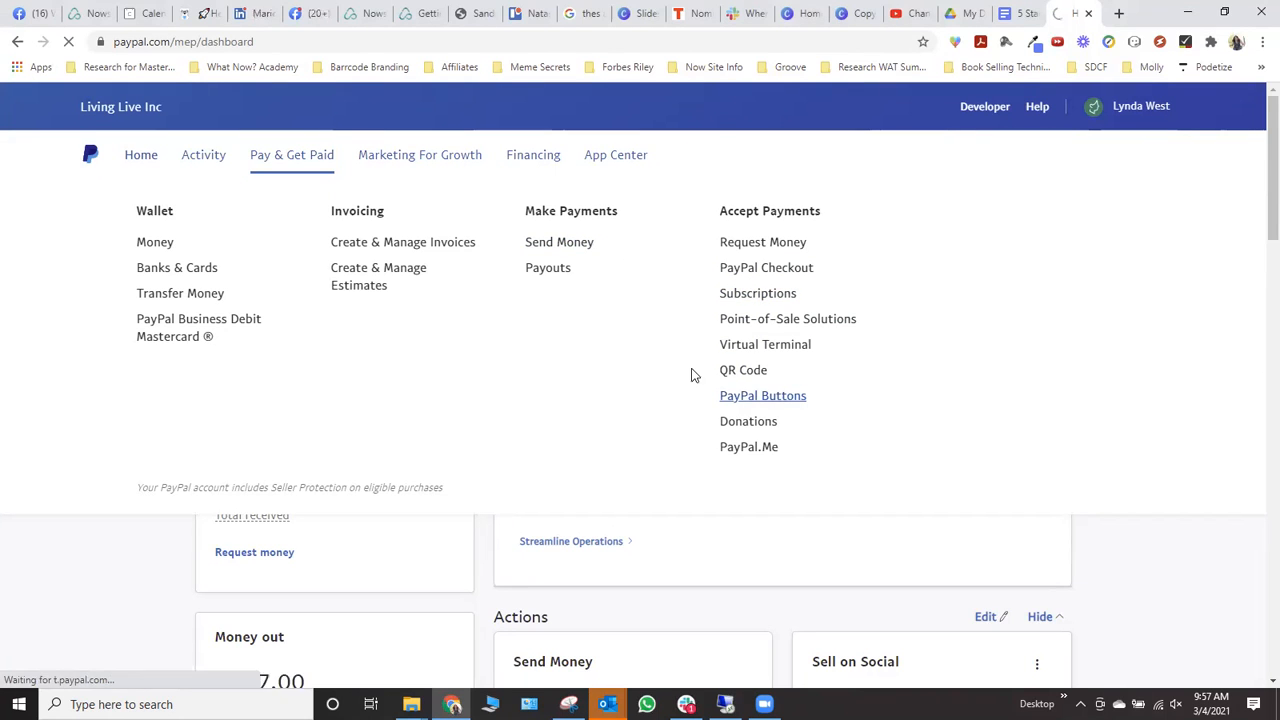
{"action": "left_click", "coordinate": [762, 395]}
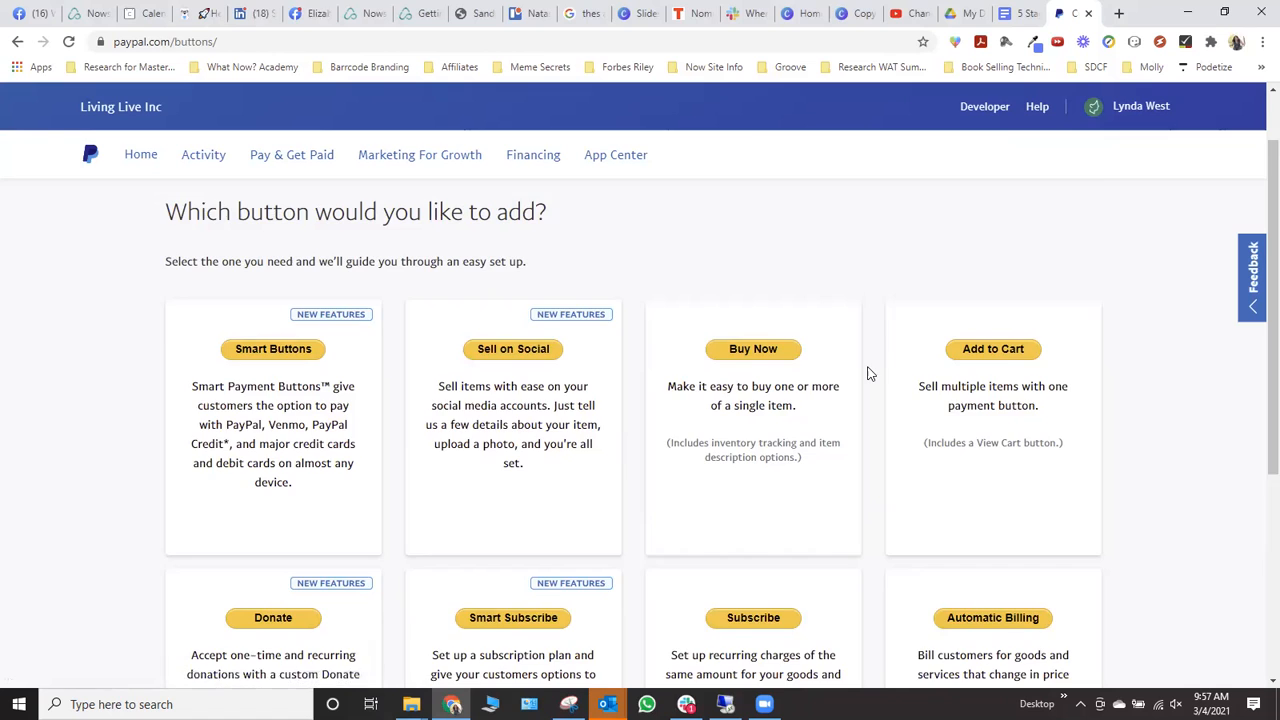
{"action": "scroll", "scroll_direction": "down", "scroll_amount": 3}
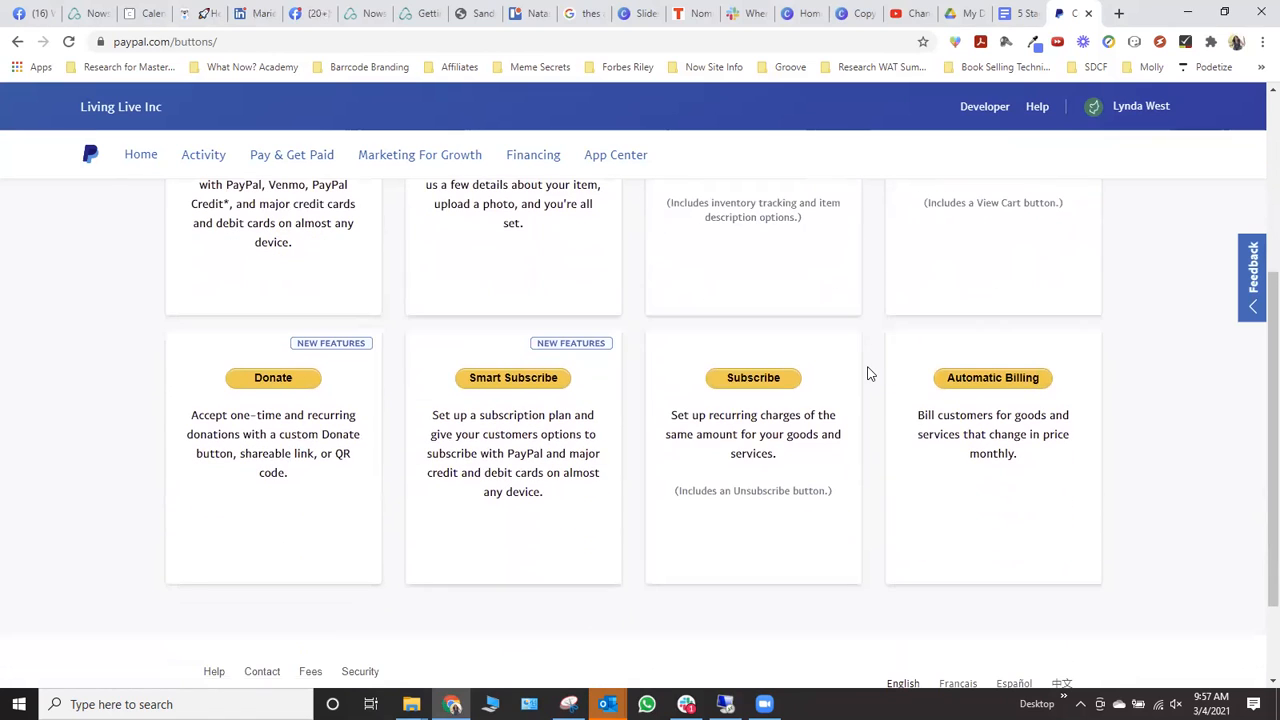
{"action": "mouse_move", "coordinate": [640, 412]}
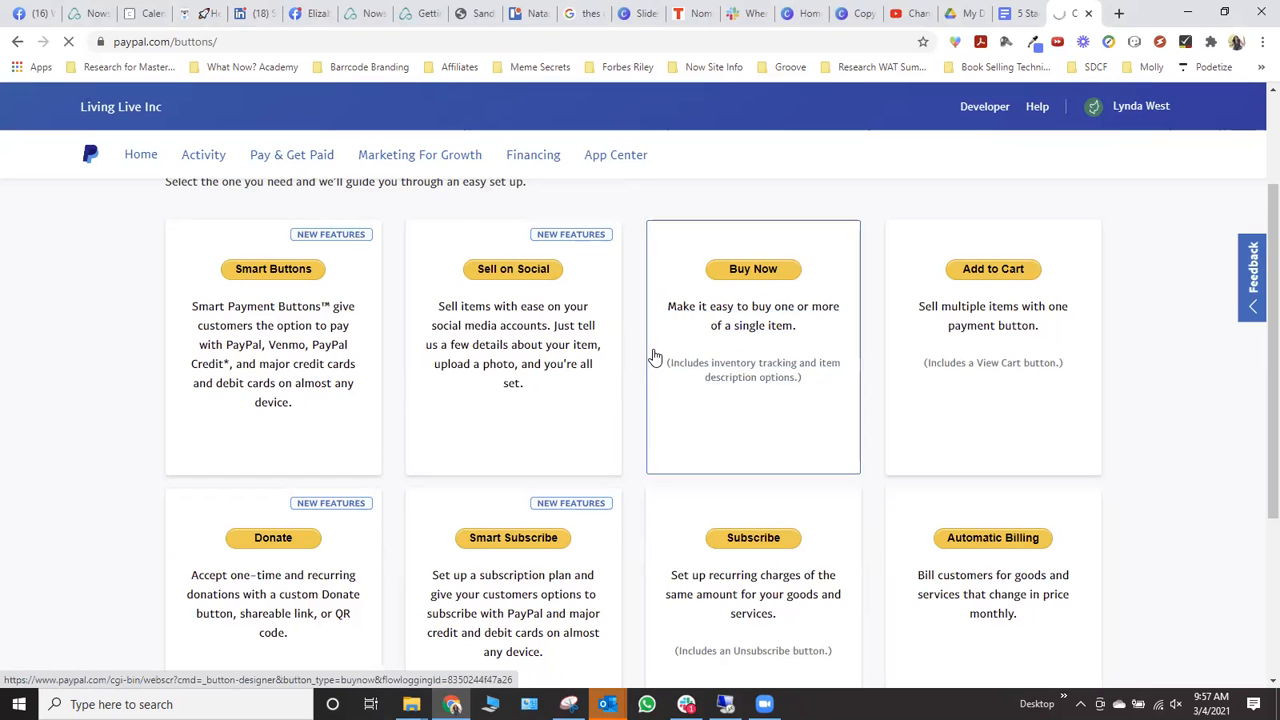
- Create a Buy Now button with item name 'Brown Dog' and price 1000
{"action": "left_click", "coordinate": [753, 268]}
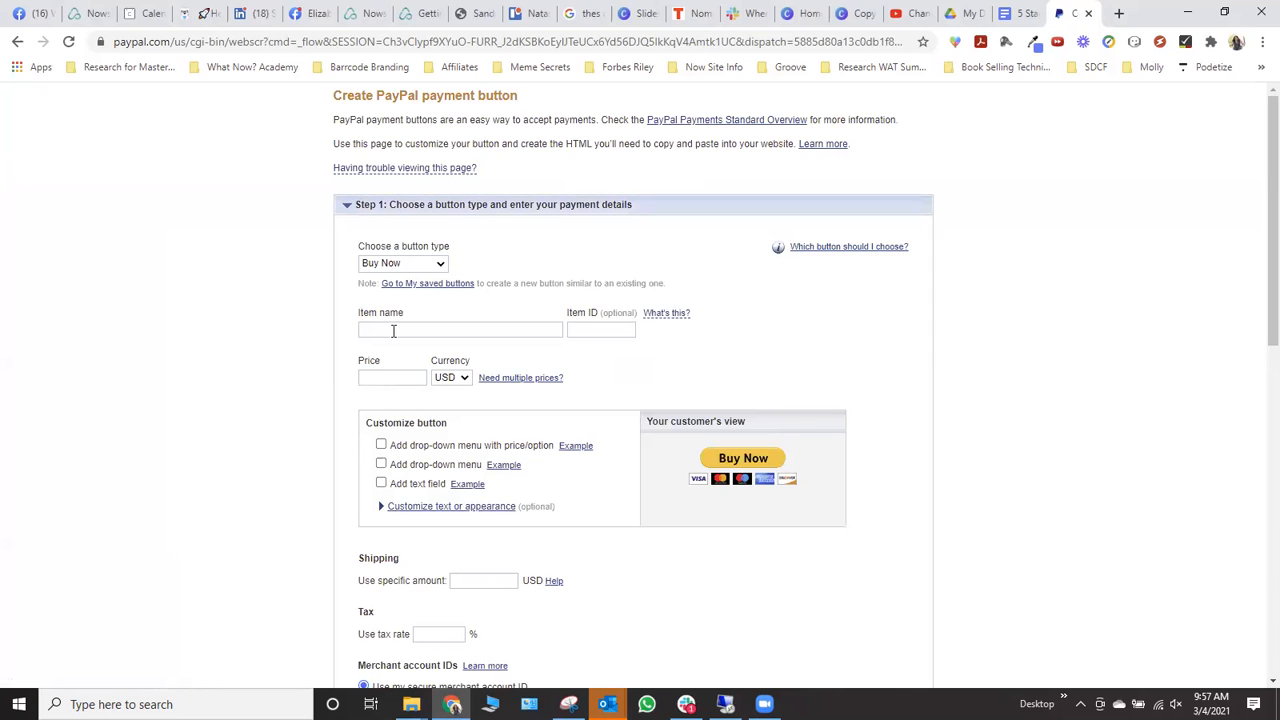
{"action": "left_click", "coordinate": [460, 329]}
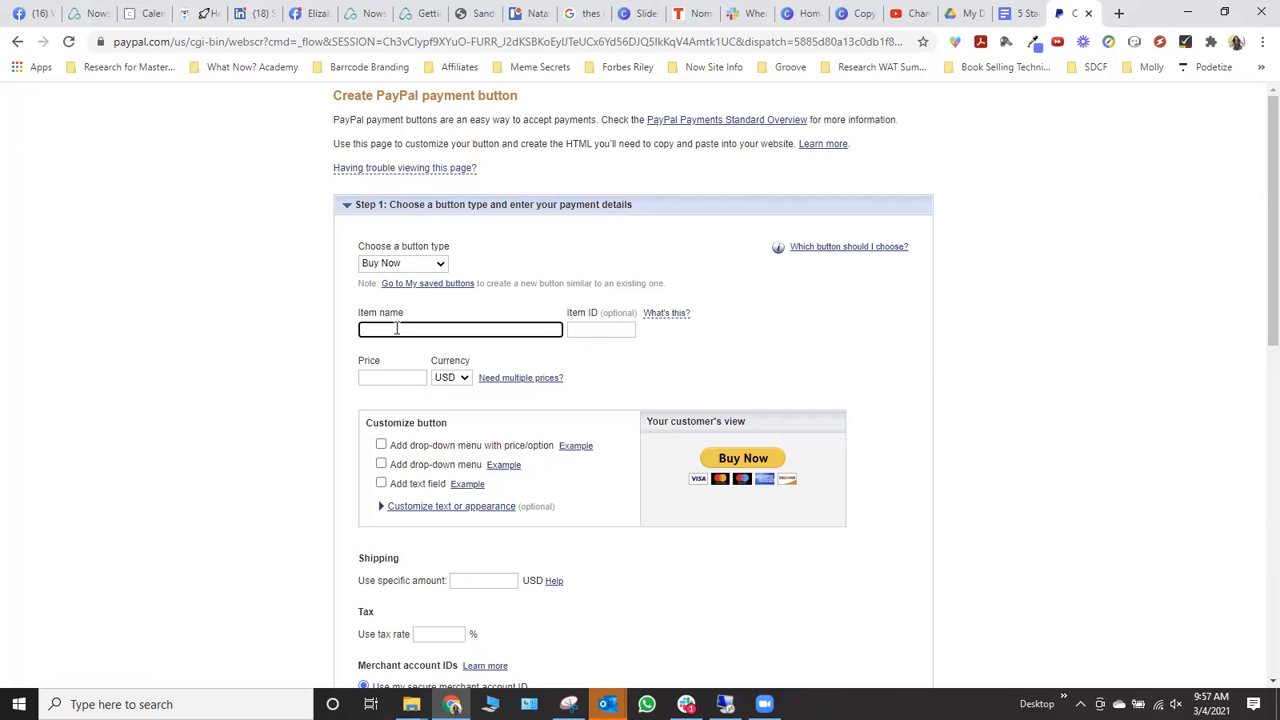
{"action": "type", "text": "B"}
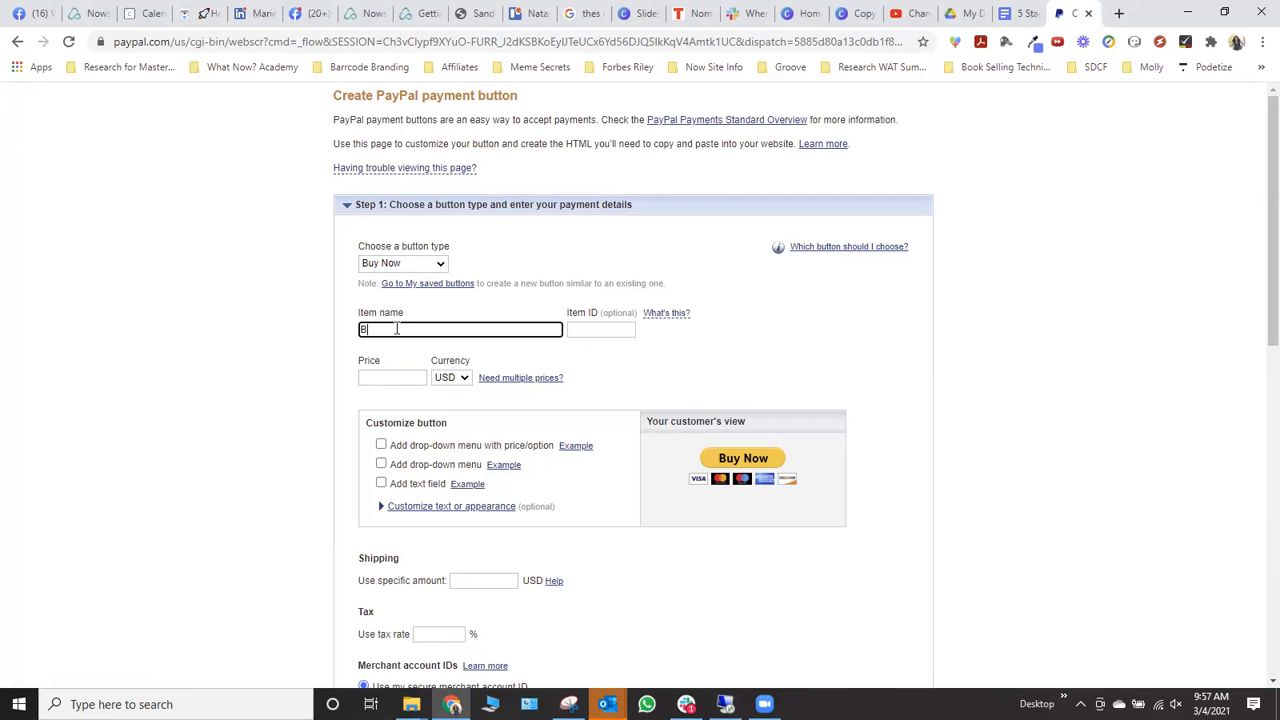
{"action": "type", "text": "Brown D"}
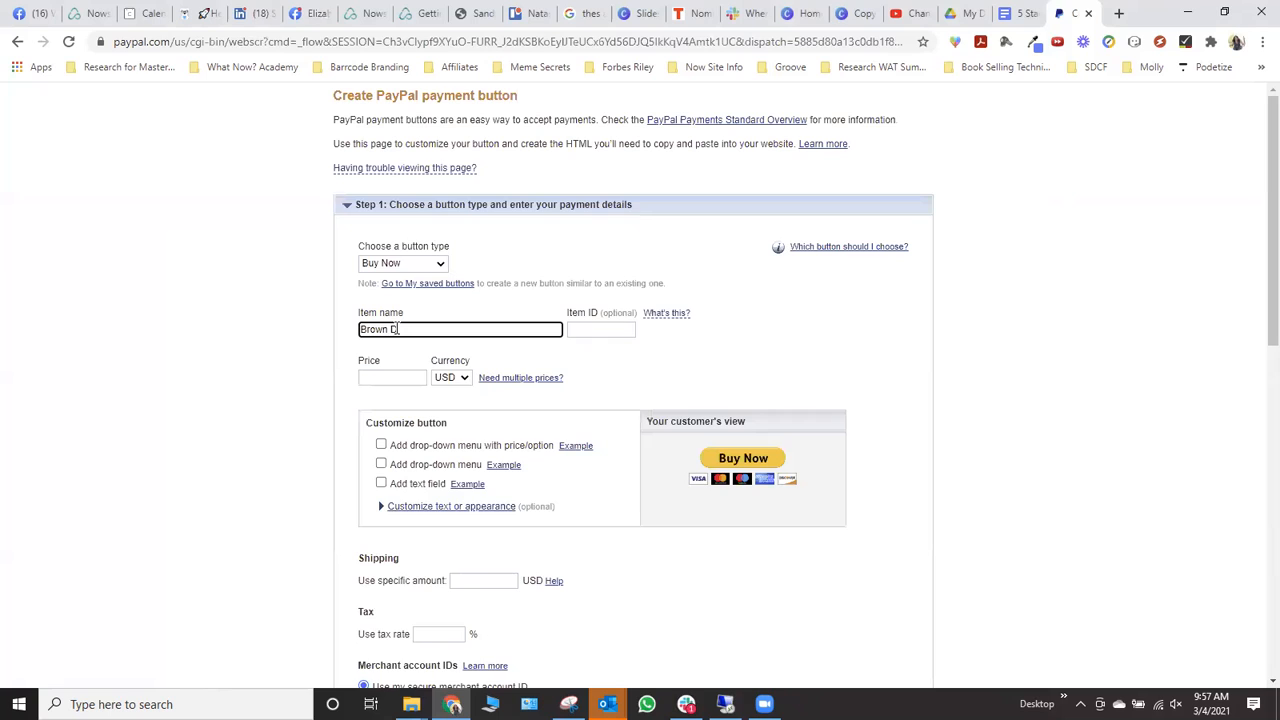
{"action": "left_click", "coordinate": [601, 329]}
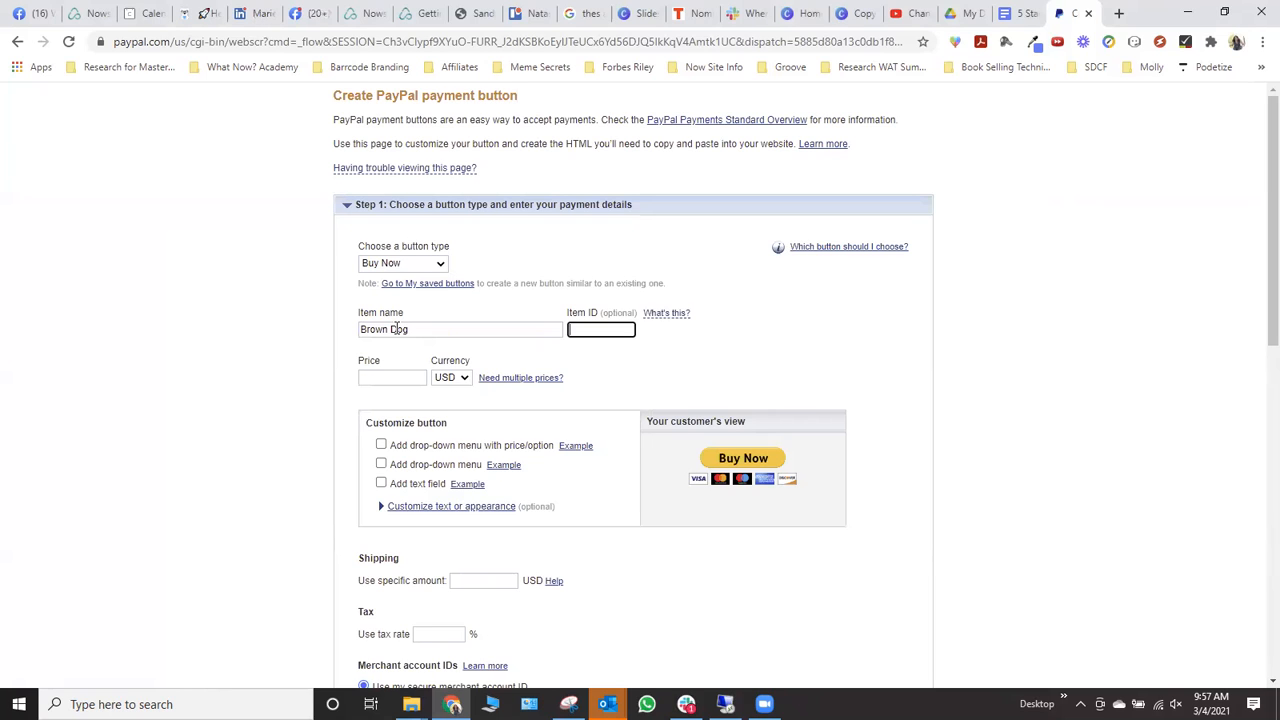
{"action": "left_click", "coordinate": [392, 377]}
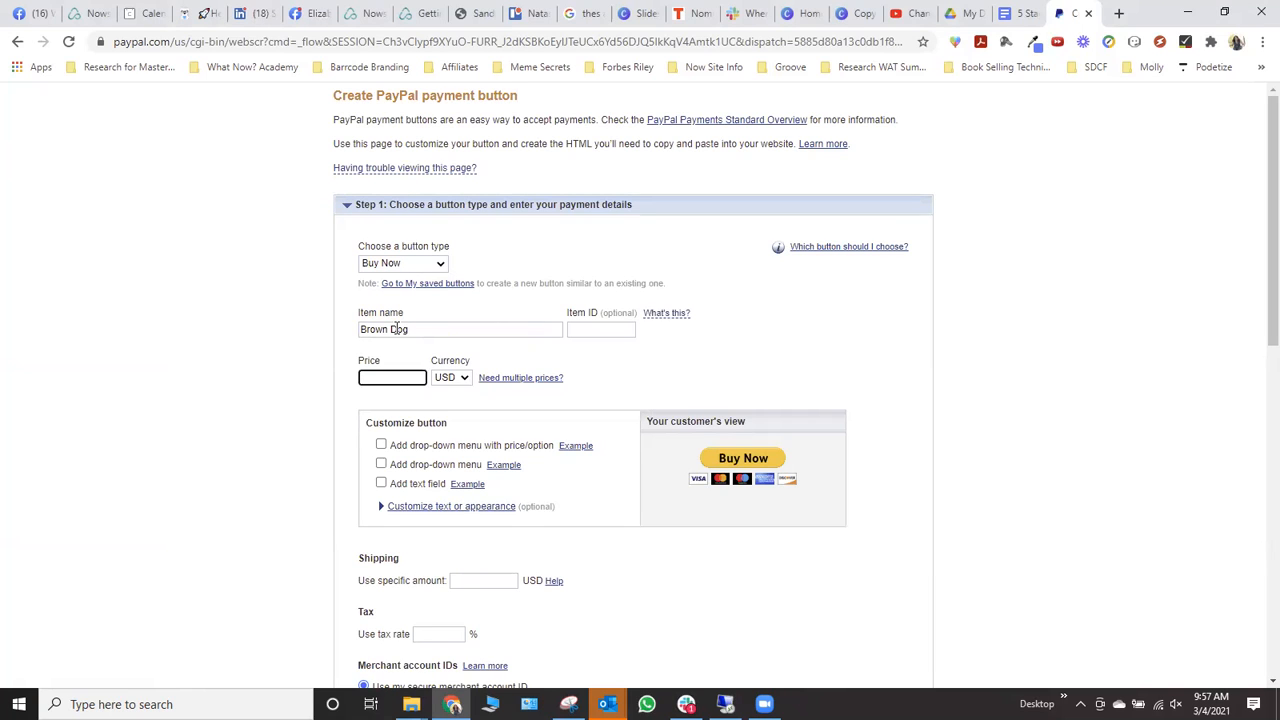
{"action": "type", "text": "1000.00"}
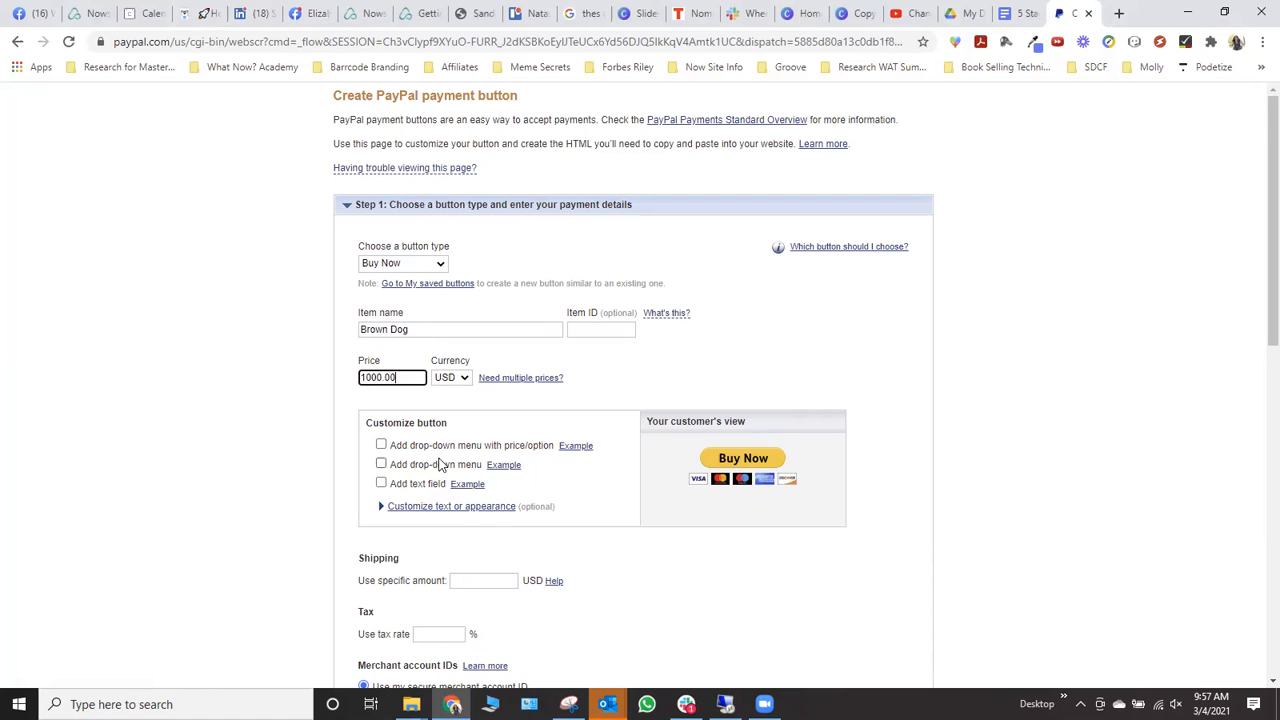
{"action": "scroll", "scroll_direction": "down", "scroll_amount": 3}
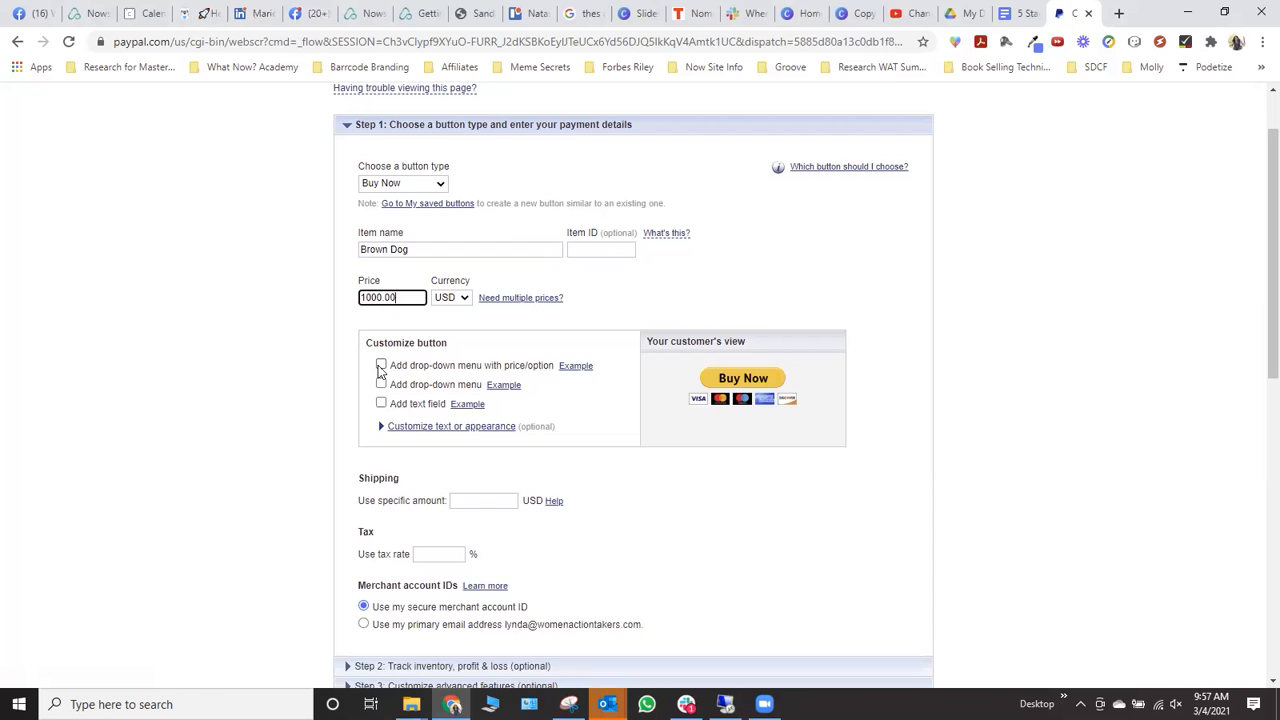
{"action": "left_click", "coordinate": [381, 365]}
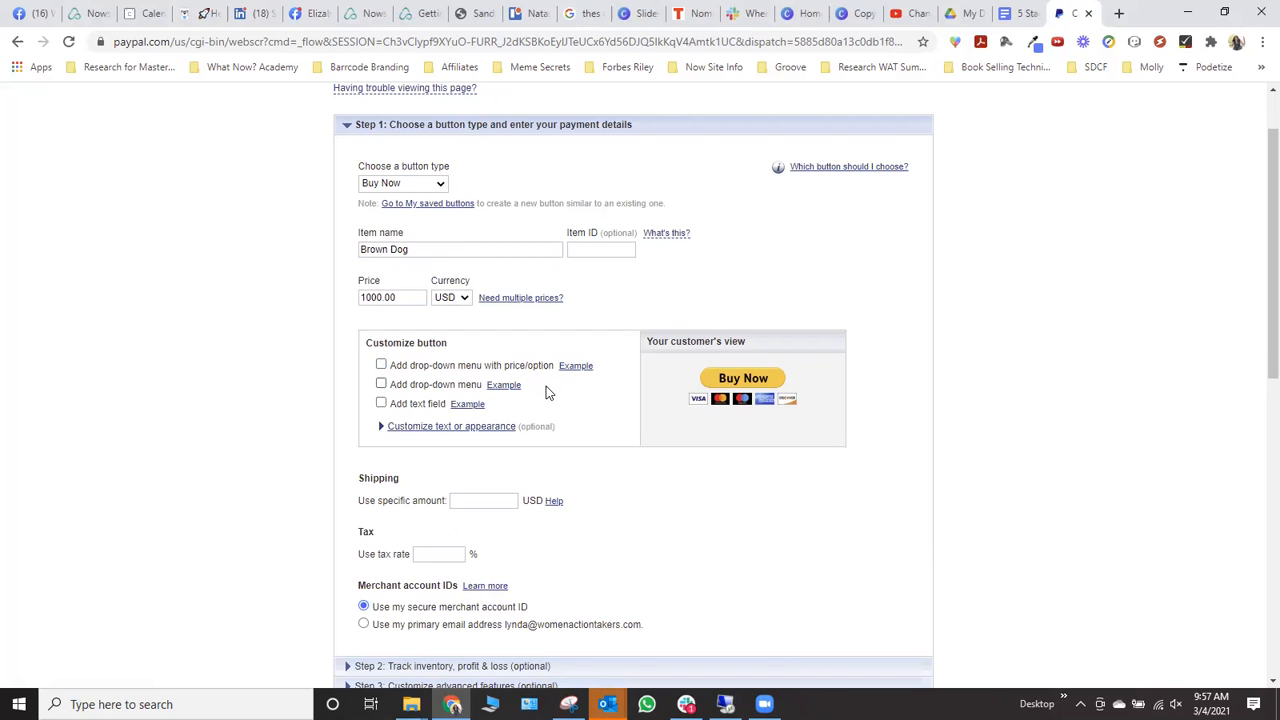
{"action": "mouse_move", "coordinate": [583, 392]}
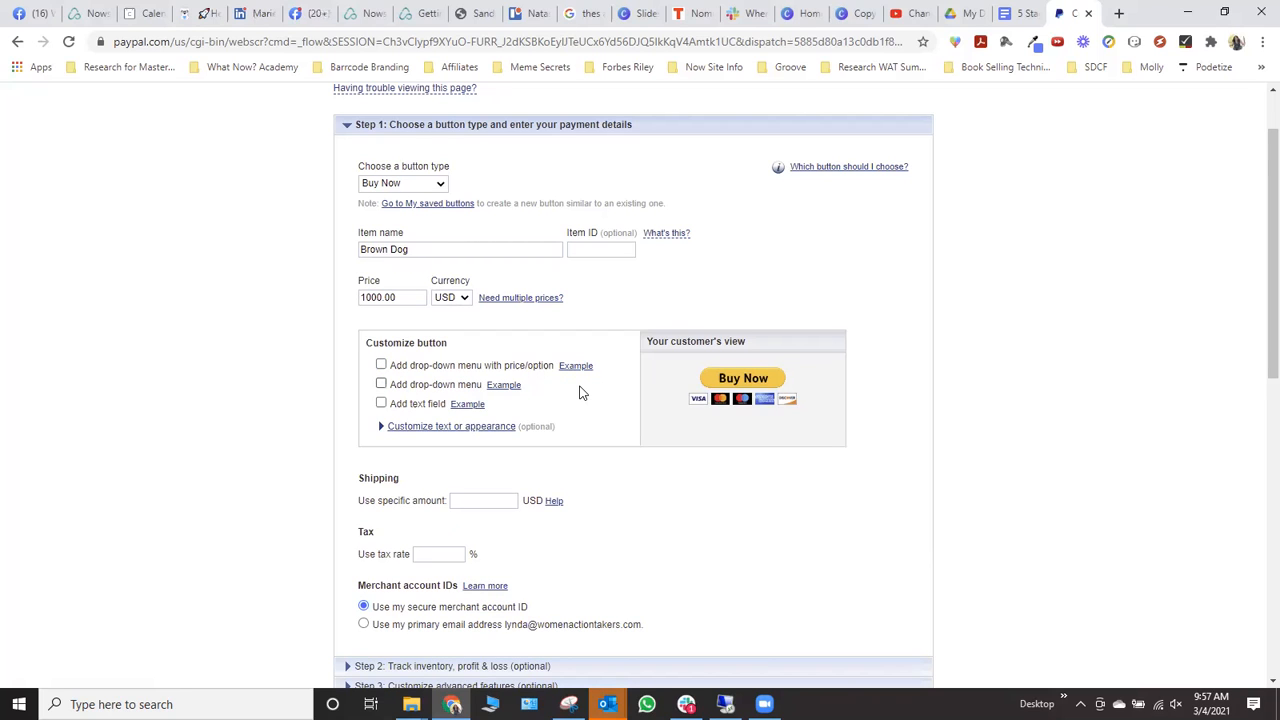
- Review the inventory tracking and advanced checkout options, then submit the button for creation
{"action": "scroll", "scroll_direction": "down", "scroll_amount": 3}
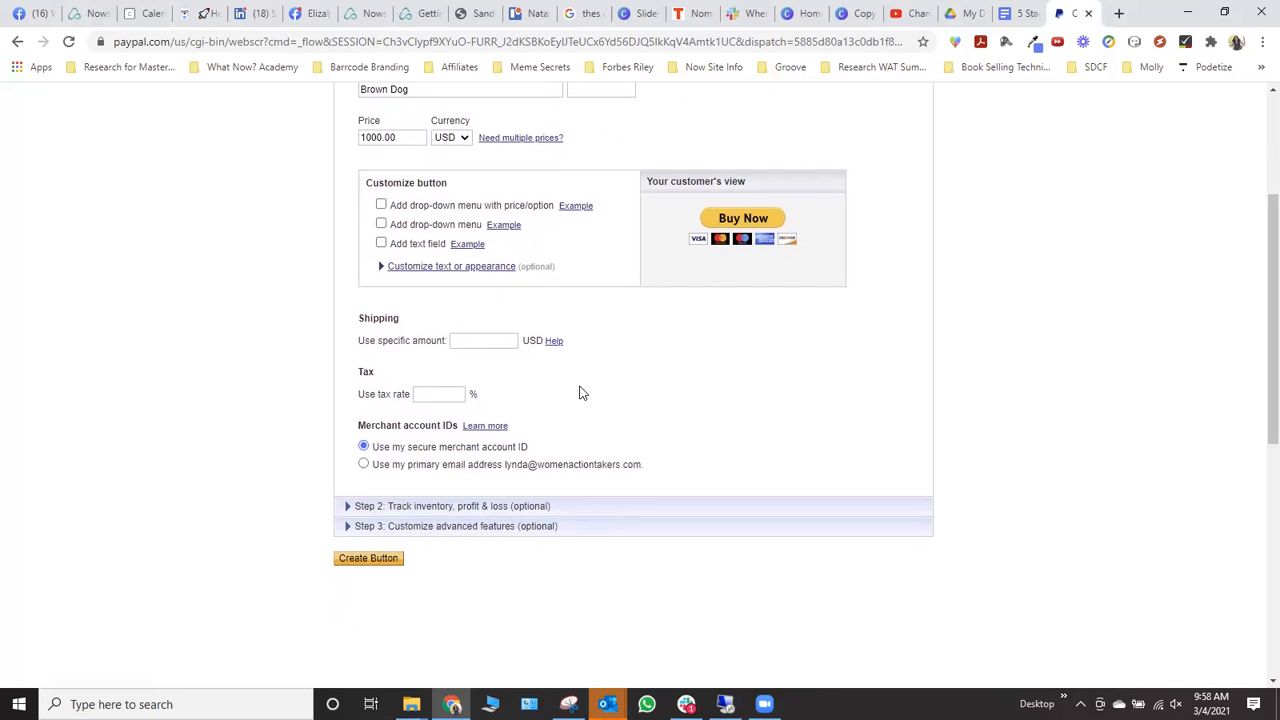
{"action": "mouse_move", "coordinate": [403, 526]}
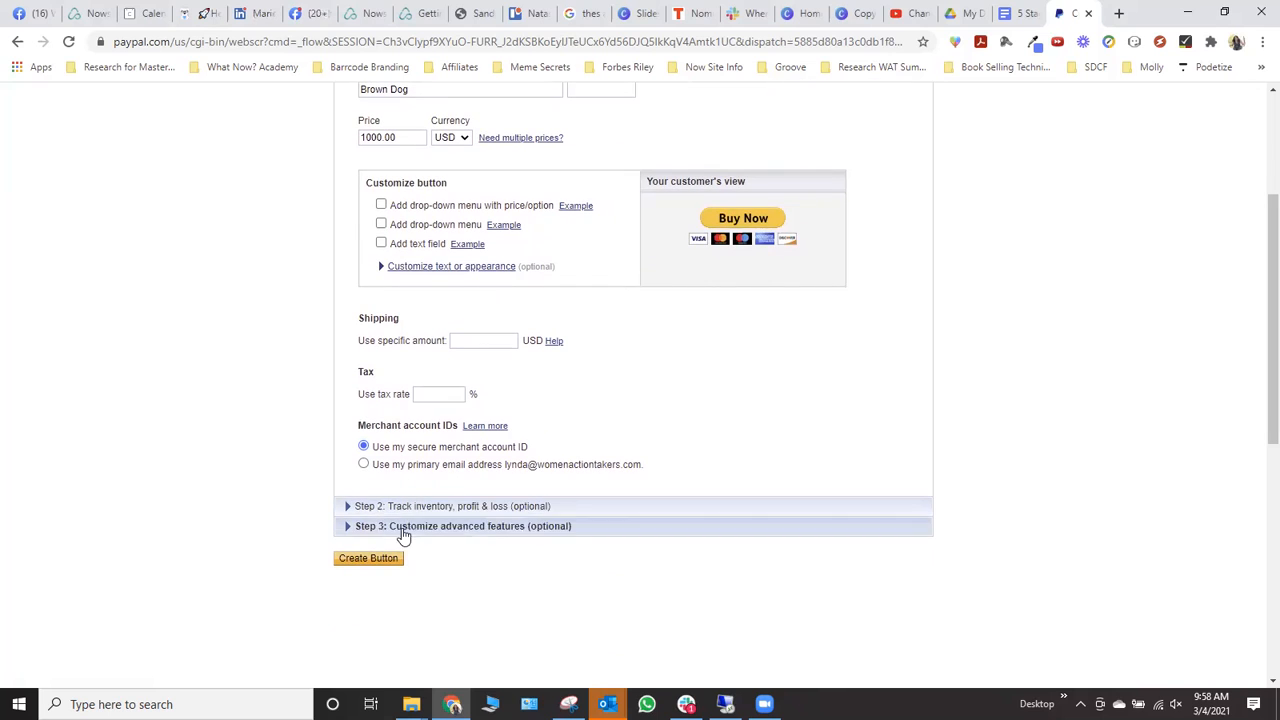
{"action": "mouse_move", "coordinate": [430, 505]}
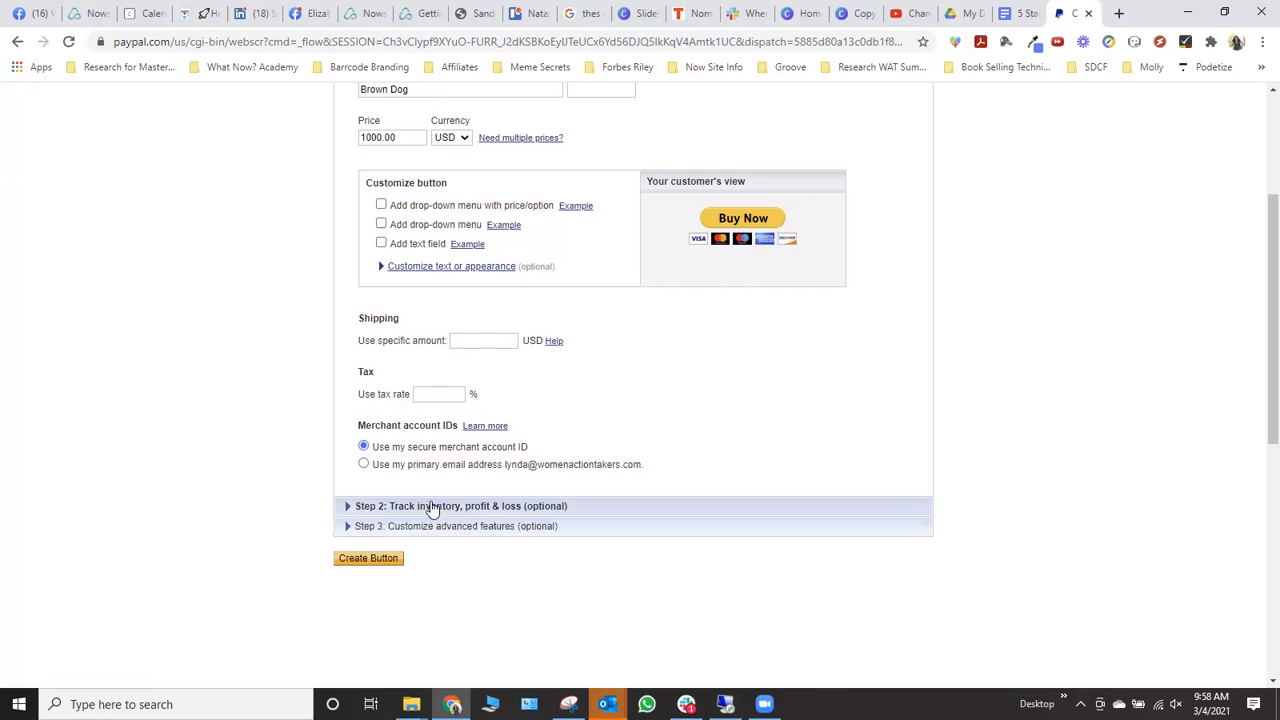
{"action": "left_click", "coordinate": [460, 505]}
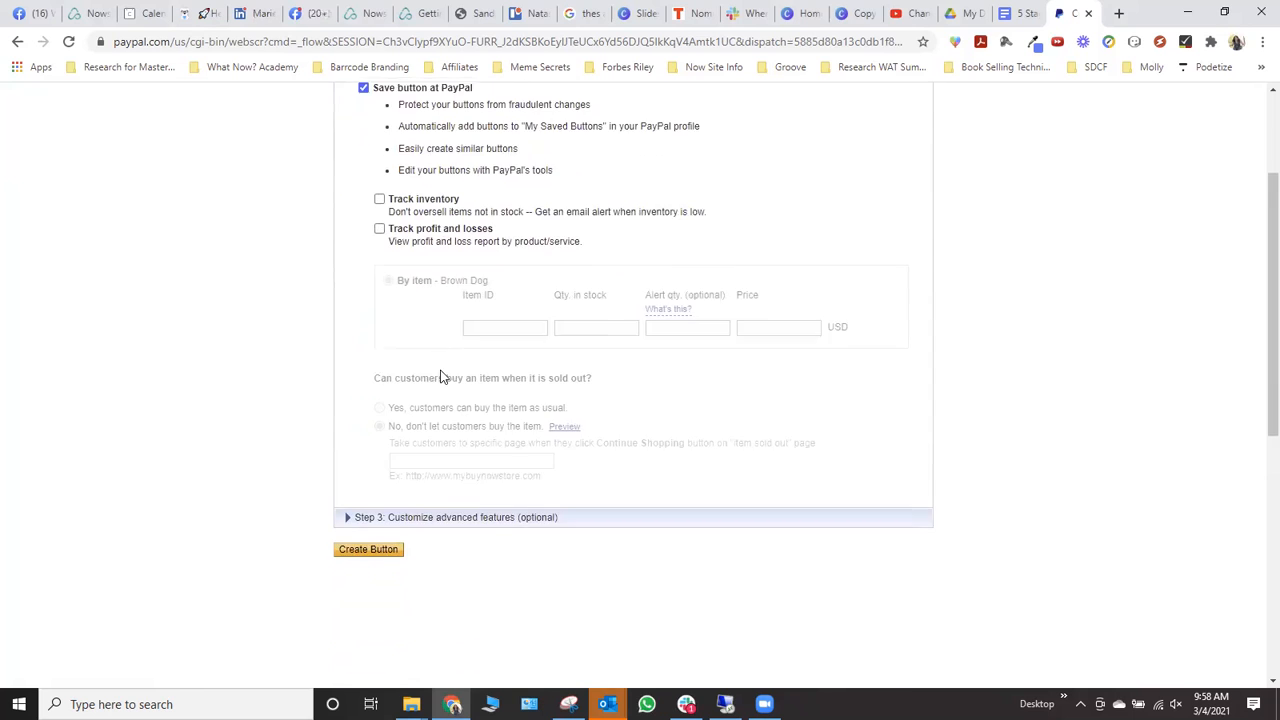
{"action": "left_click", "coordinate": [455, 517]}
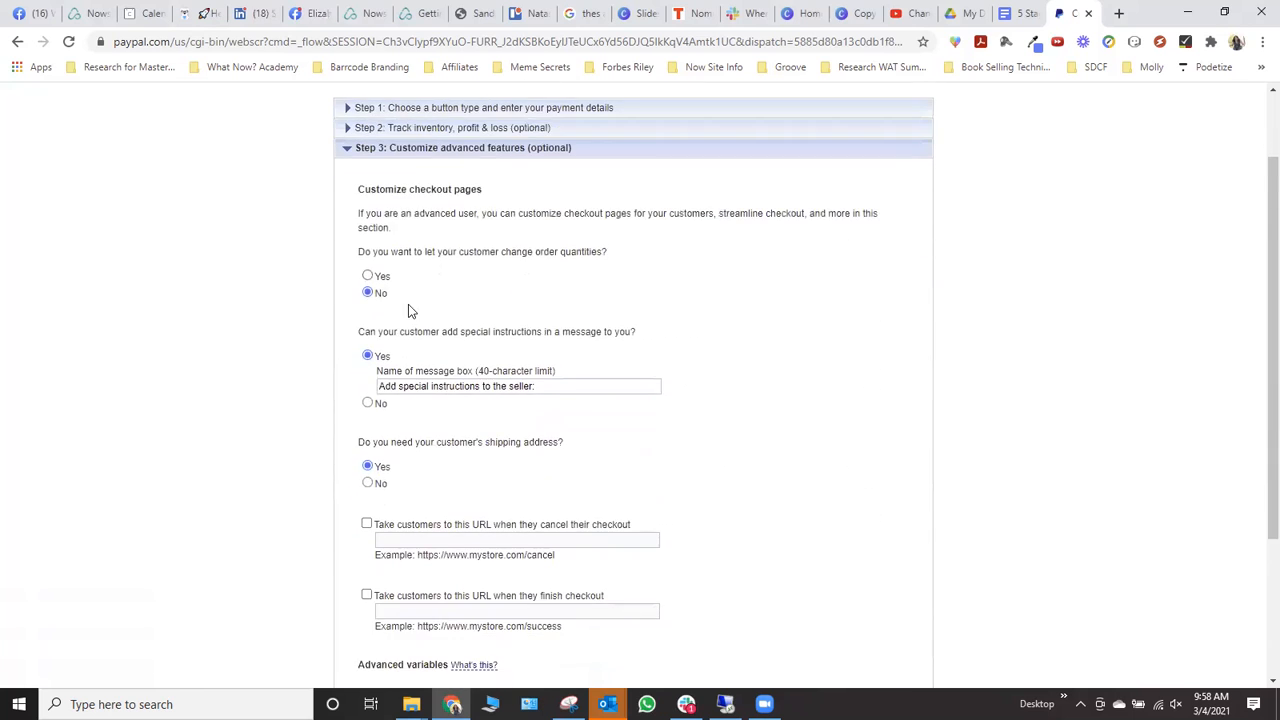
{"action": "scroll", "scroll_direction": "down", "scroll_amount": 3}
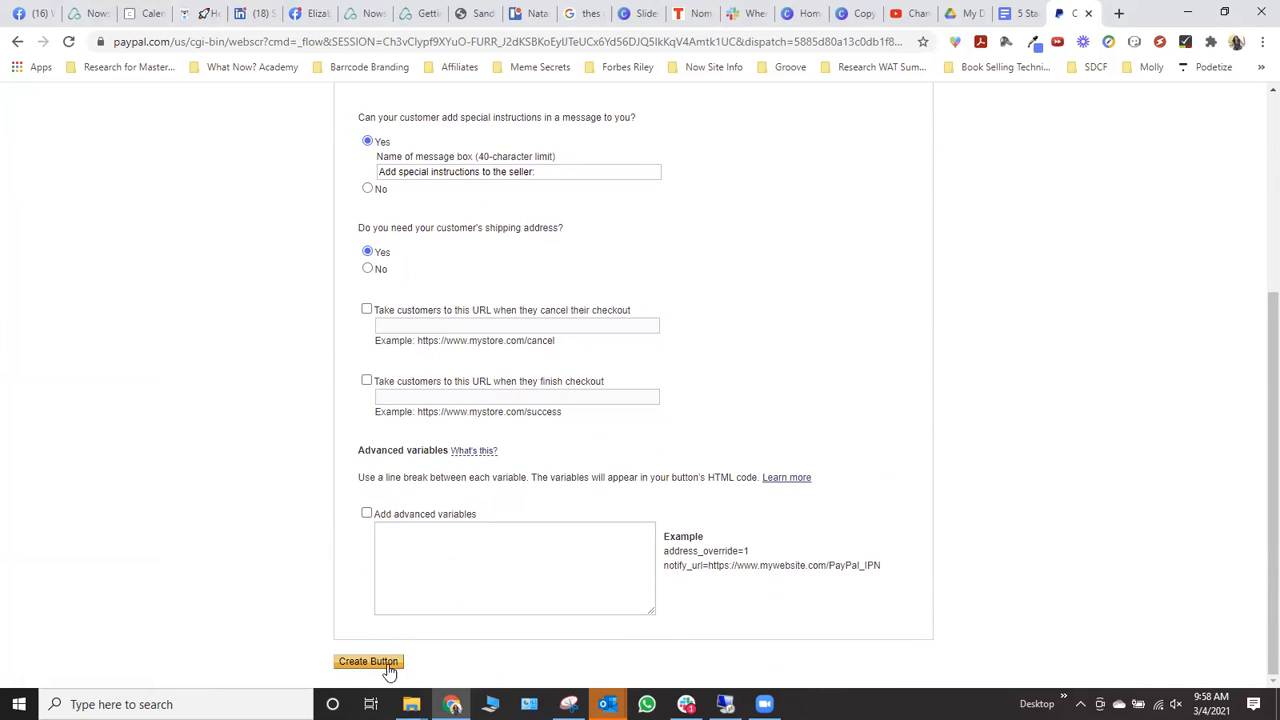
{"action": "left_click", "coordinate": [368, 661]}
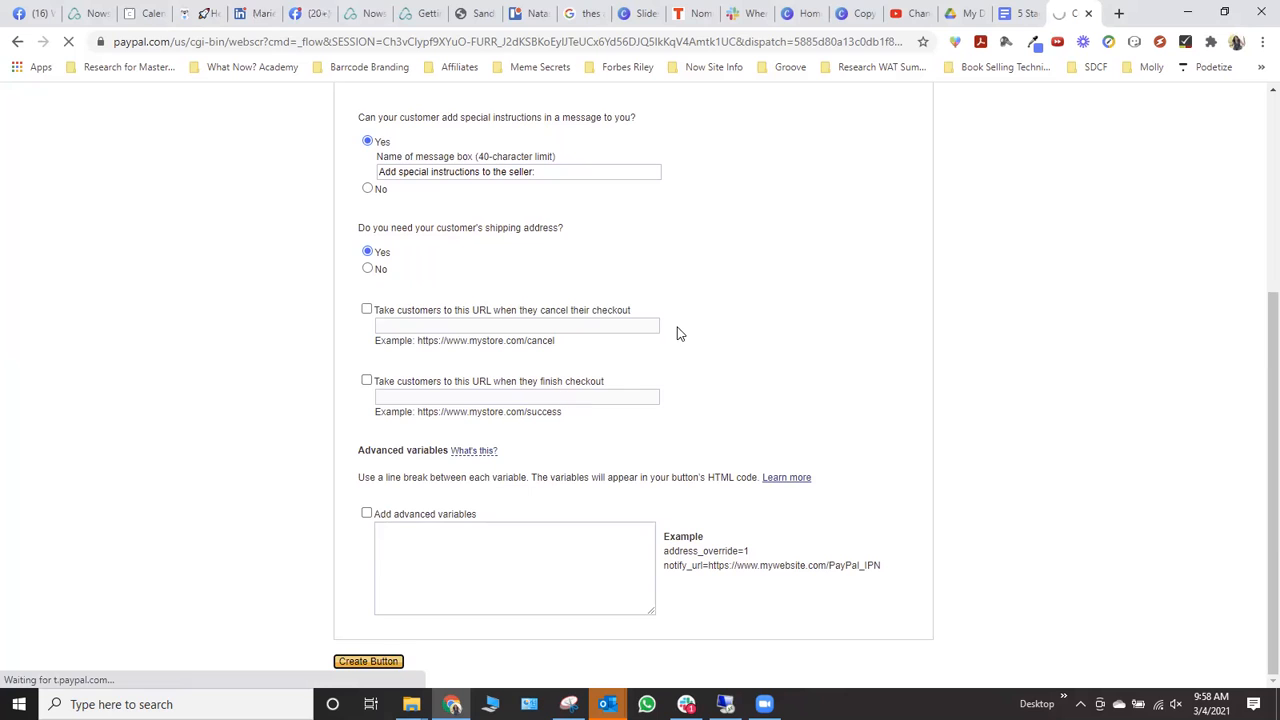
- View and select the email payment link, then return to the Website code
{"action": "left_click", "coordinate": [368, 660]}
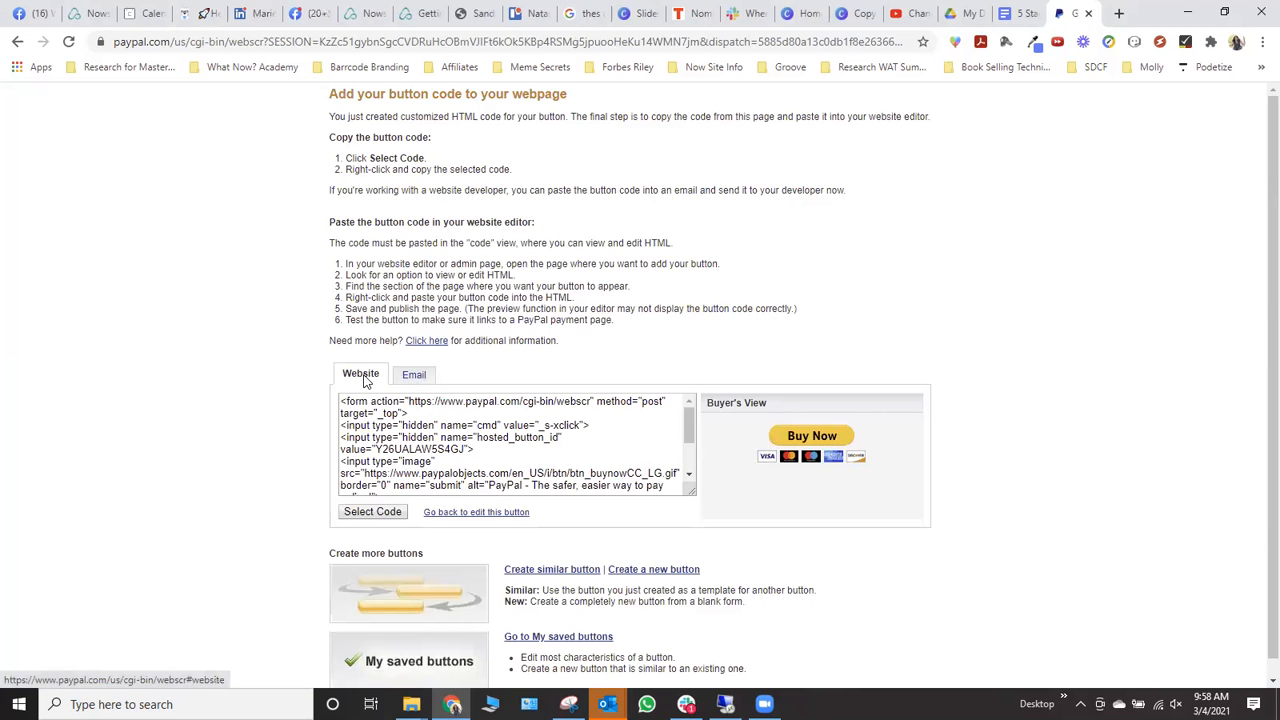
{"action": "mouse_move", "coordinate": [414, 374]}
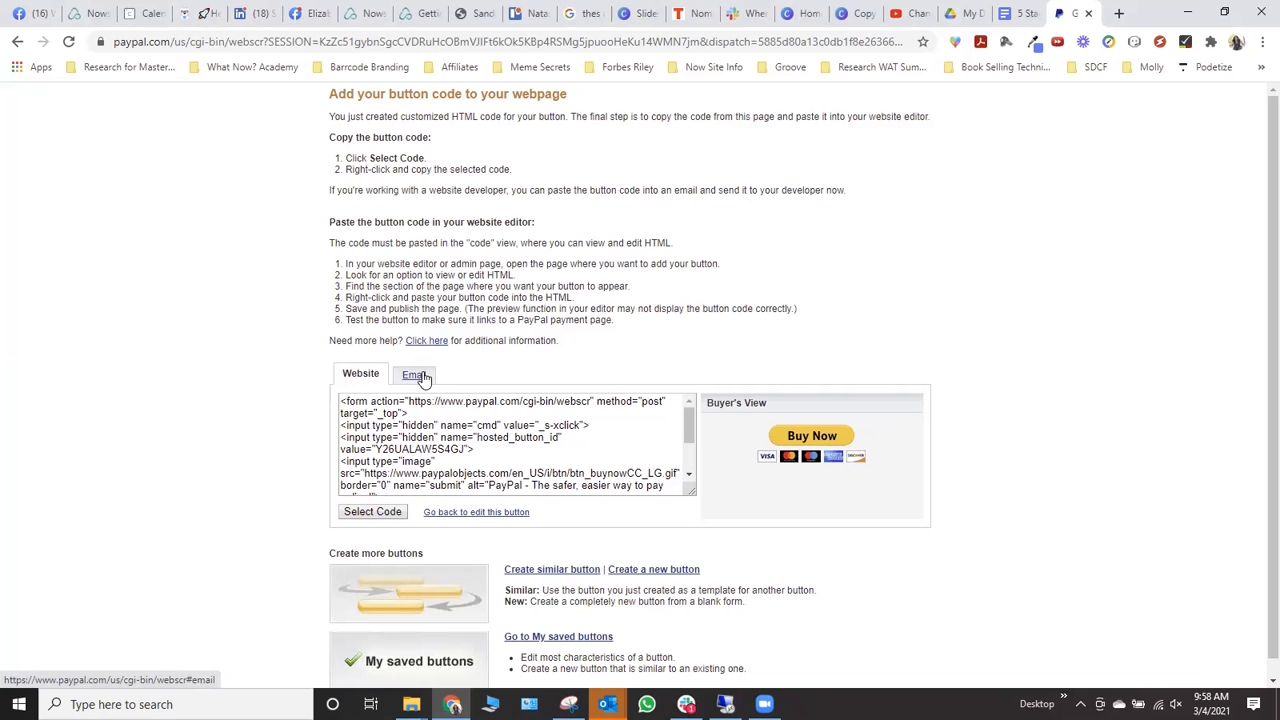
{"action": "left_click", "coordinate": [412, 374]}
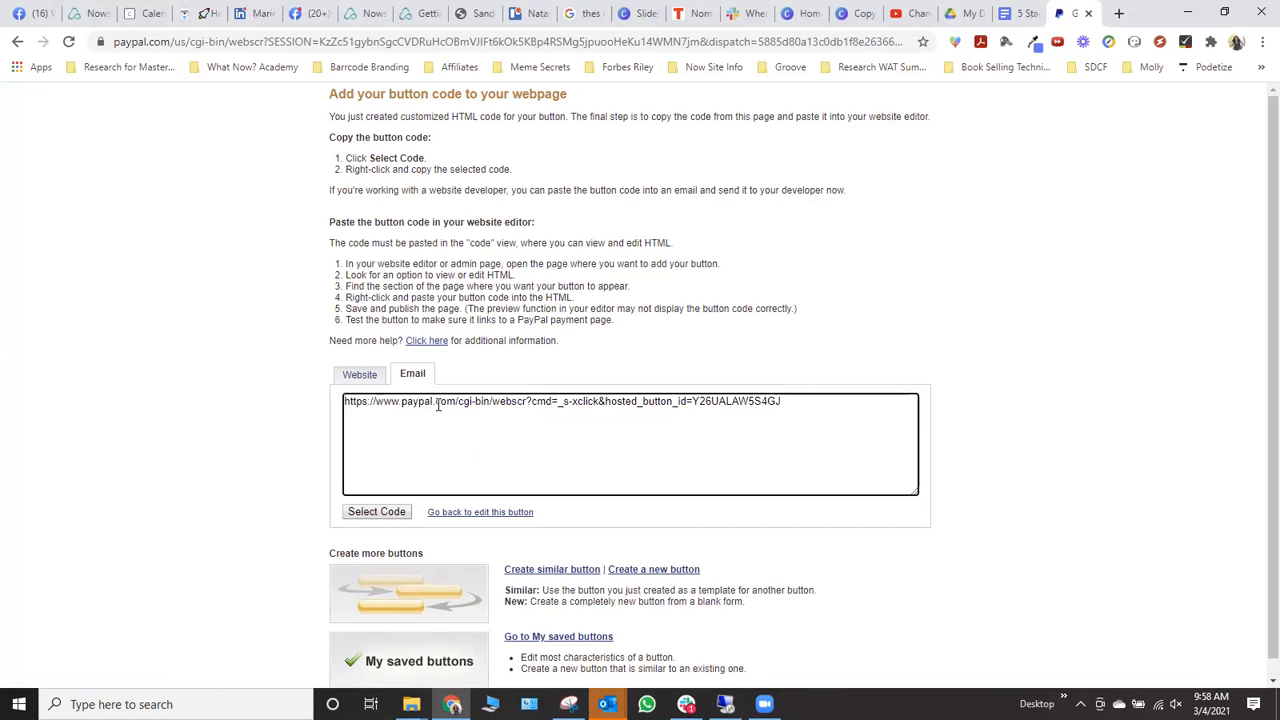
{"action": "left_click", "coordinate": [376, 511]}
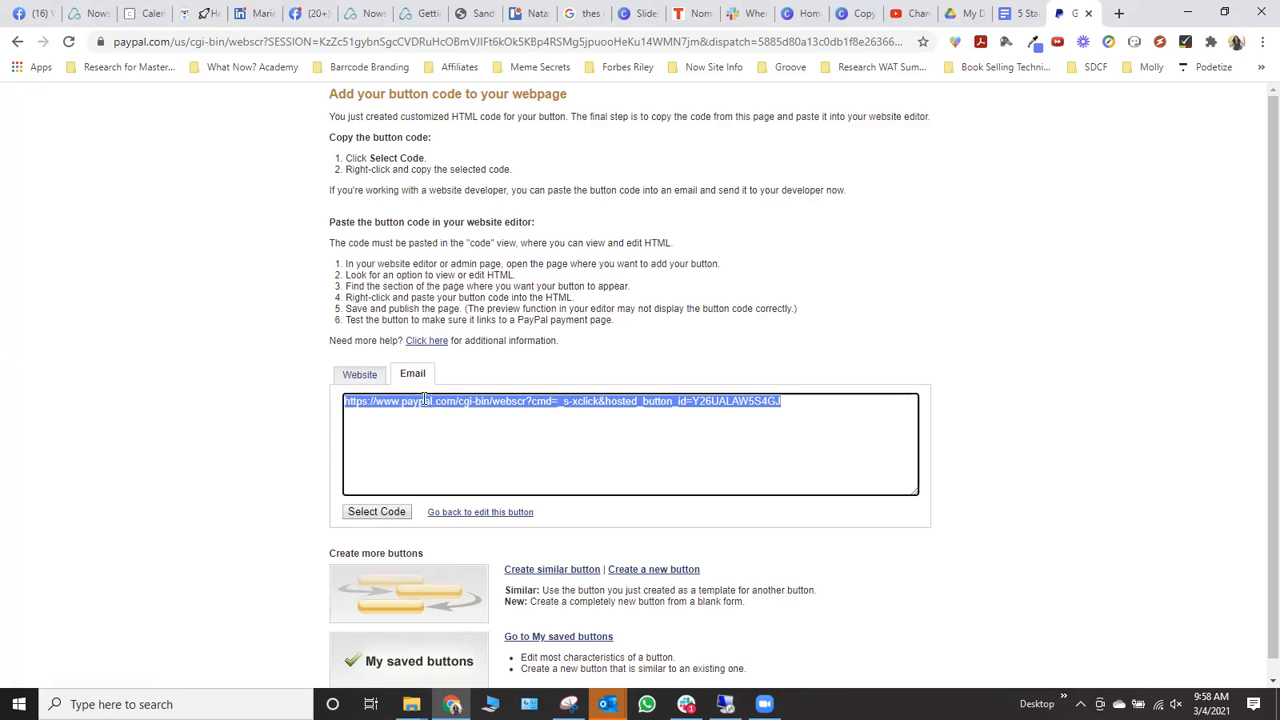
{"action": "left_click", "coordinate": [360, 373]}
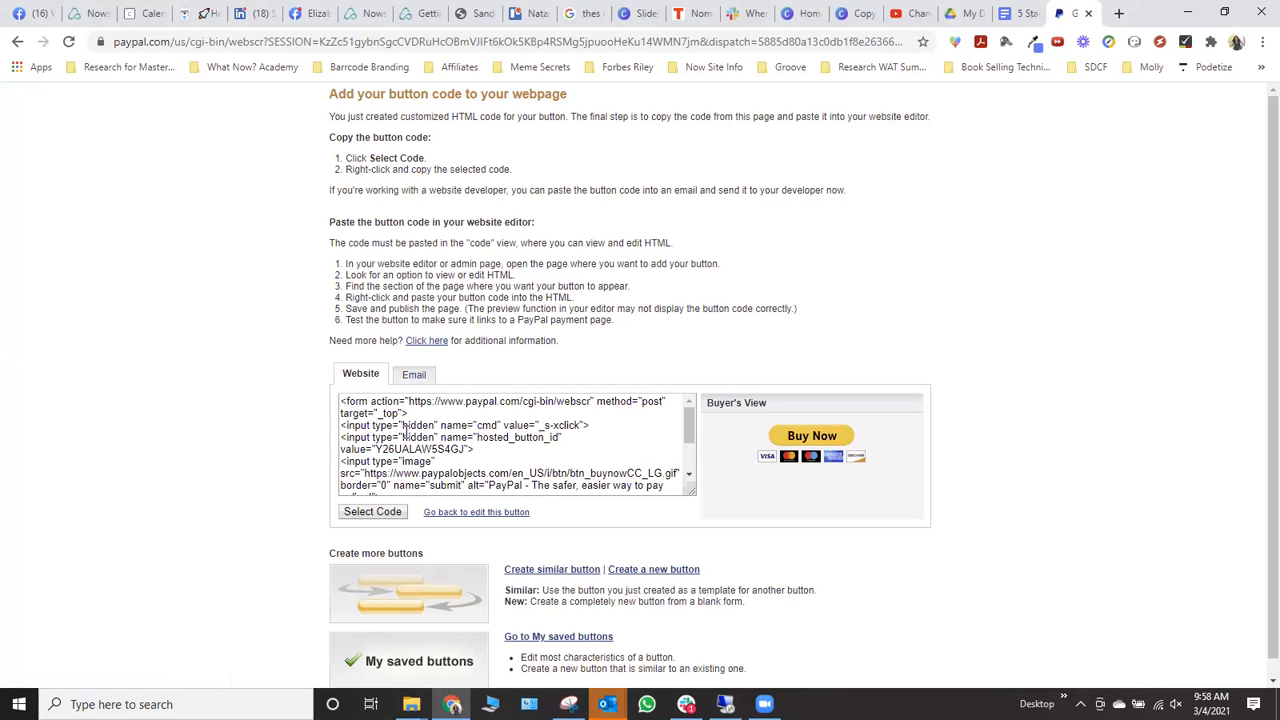
- Select all of the Brown Dog button's website HTML code
{"action": "left_click", "coordinate": [372, 511]}
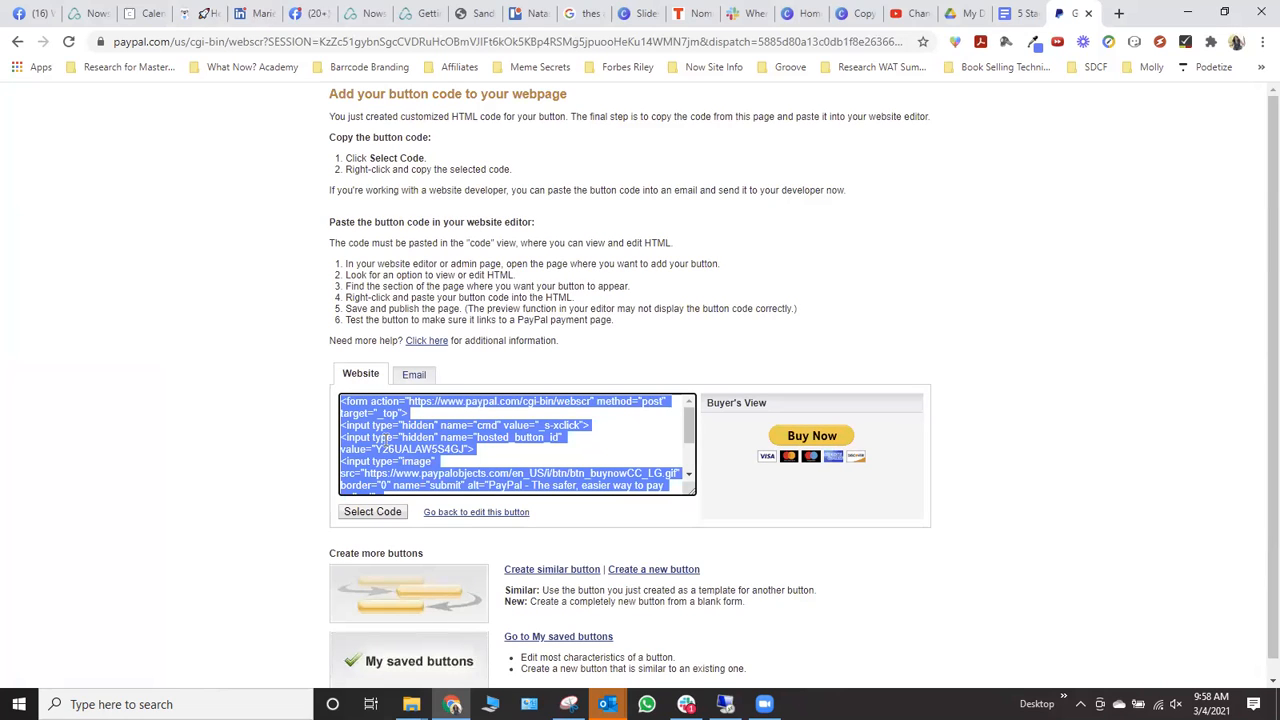
{"action": "mouse_move", "coordinate": [754, 469]}
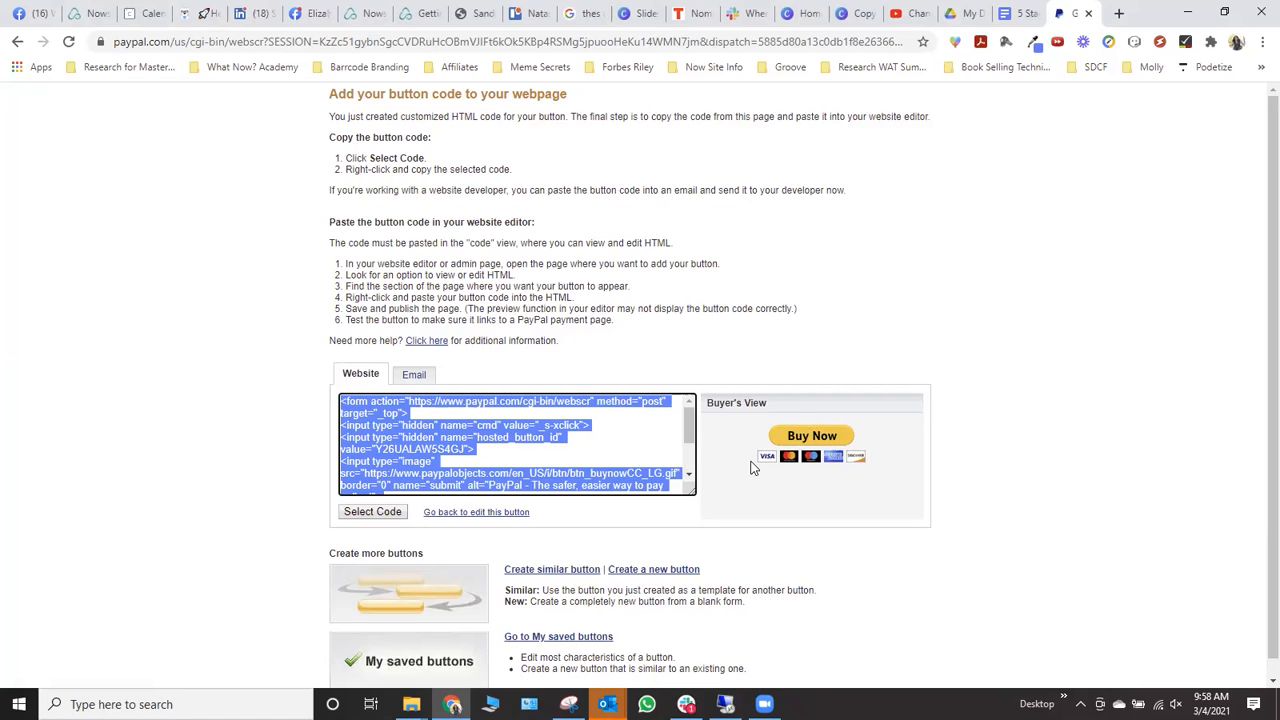
{"action": "mouse_move", "coordinate": [818, 370]}
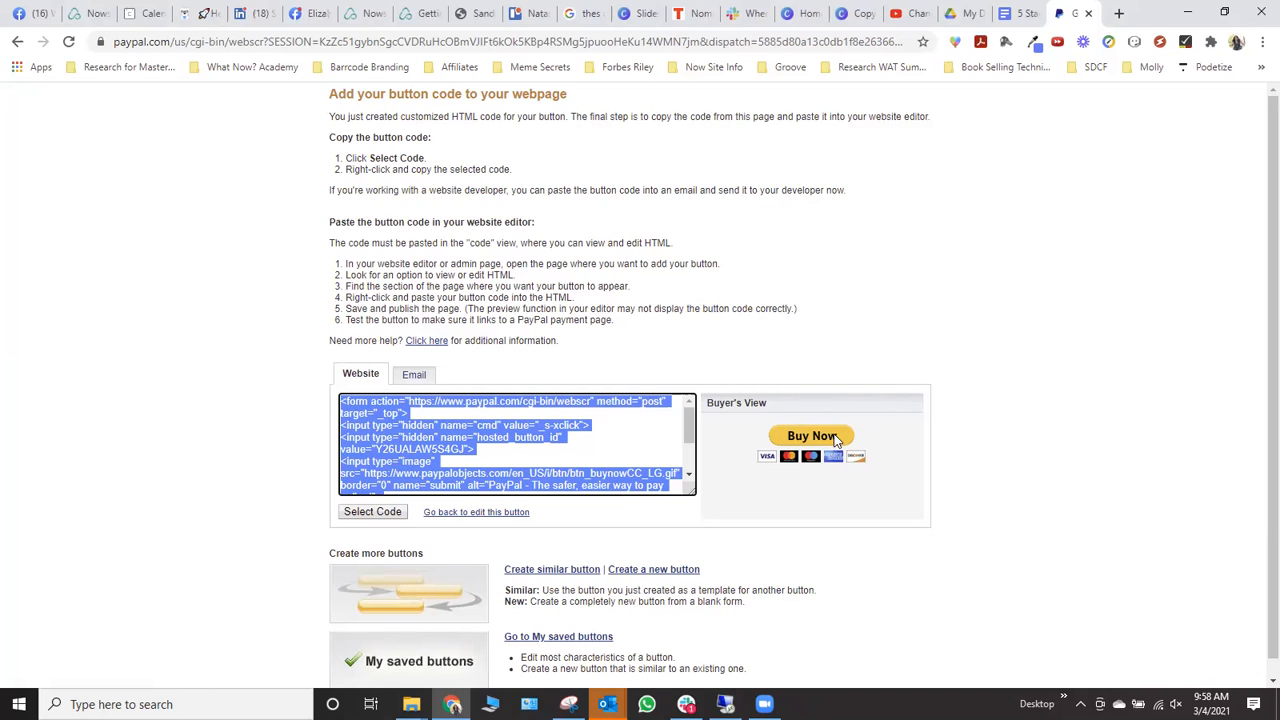
{"action": "mouse_move", "coordinate": [864, 403]}
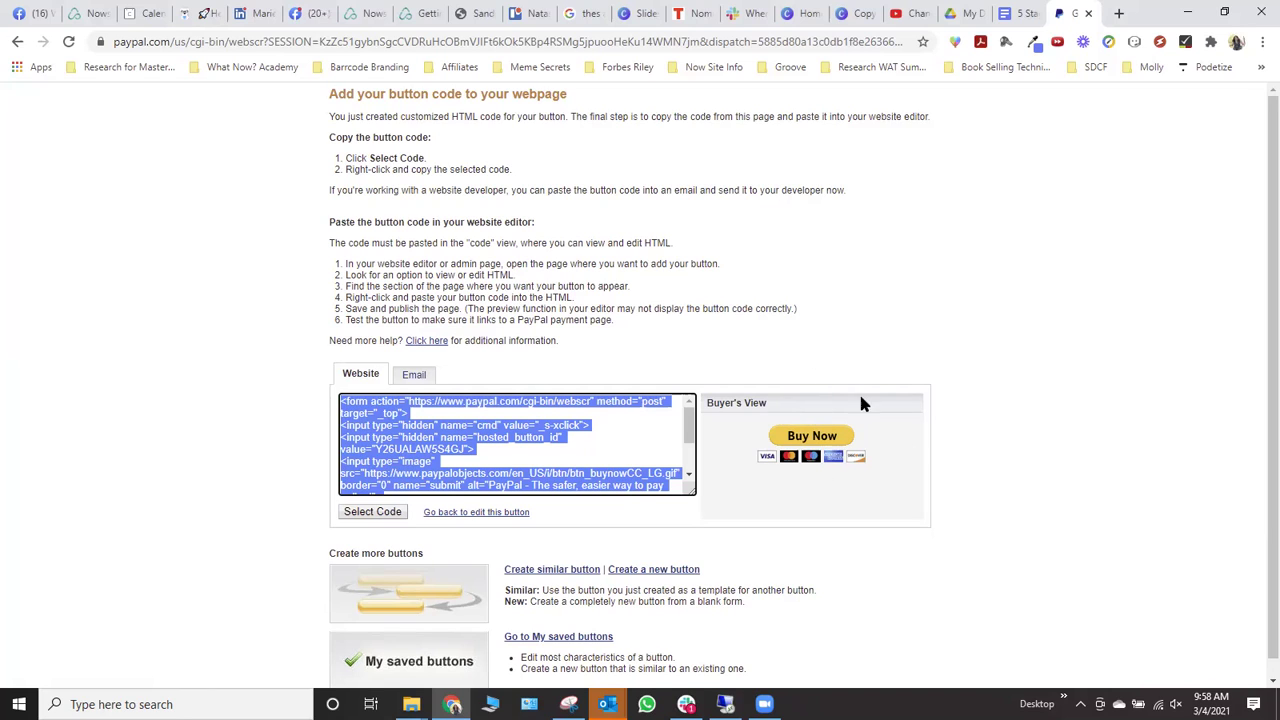
{"action": "mouse_move", "coordinate": [880, 461]}
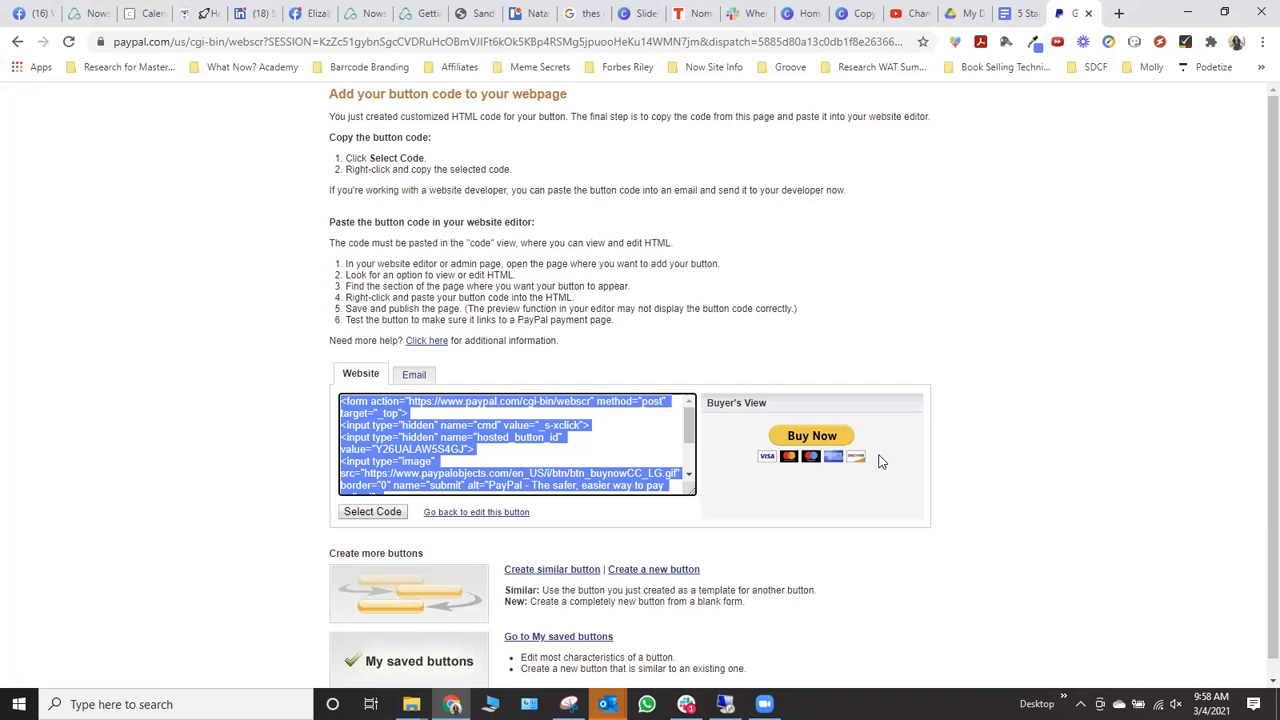
{"action": "mouse_move", "coordinate": [791, 331]}
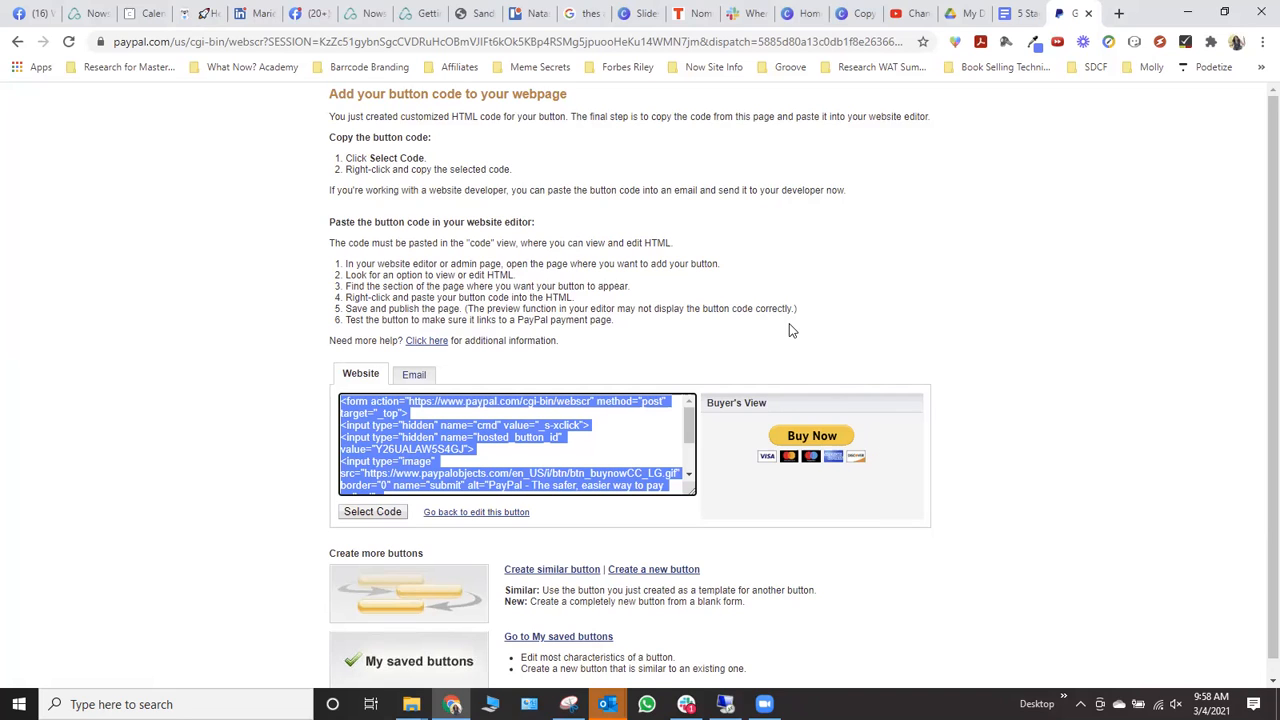